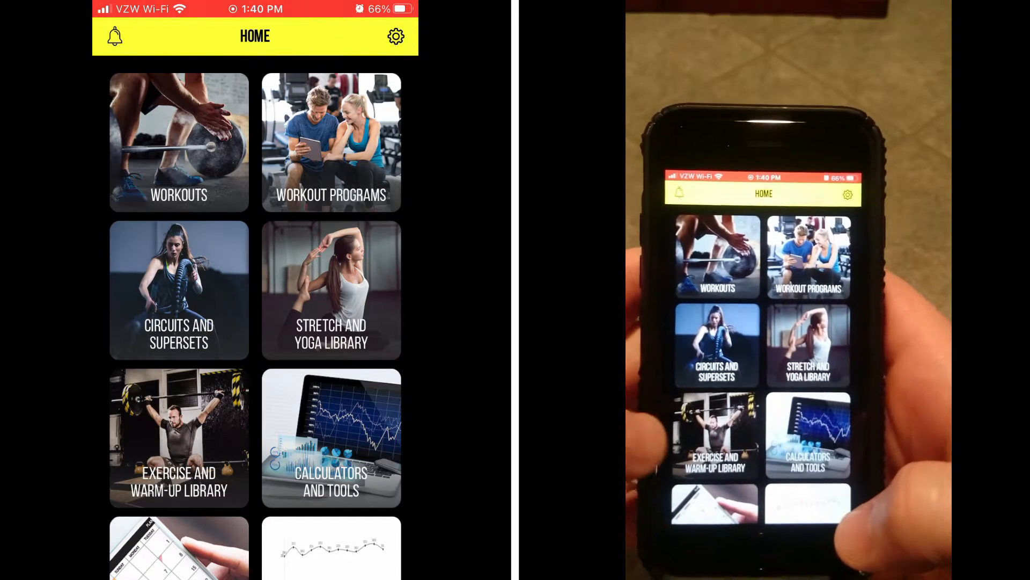
# Preview the Create New Exercise form from the library, then return to the library screen
pyautogui.click(180, 438)
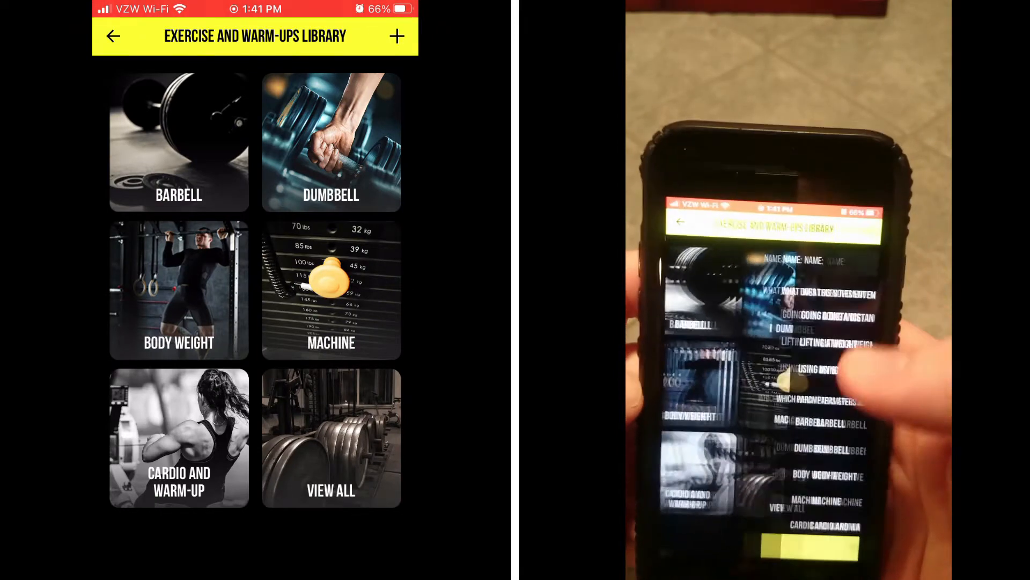
pyautogui.click(397, 36)
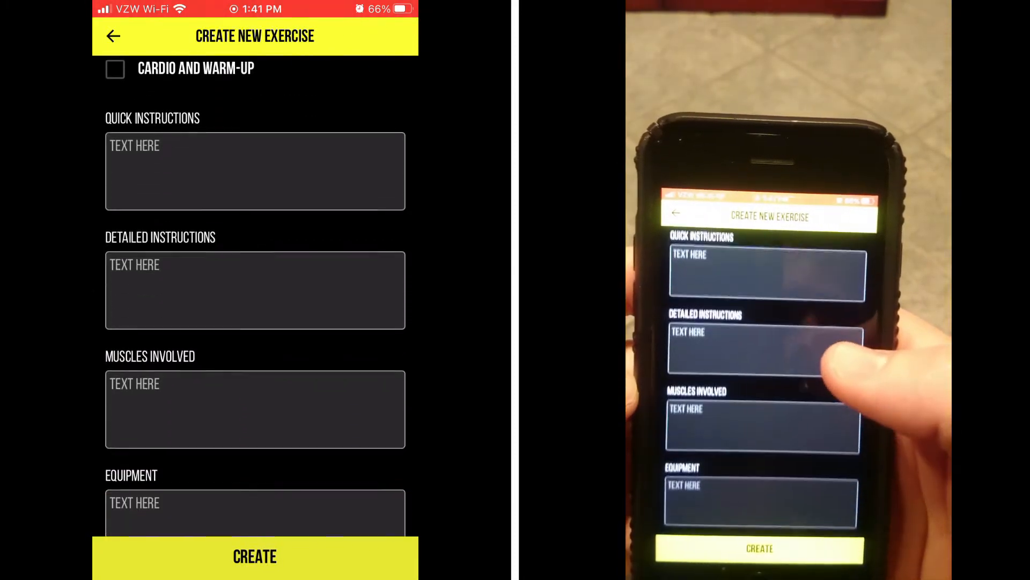
pyautogui.scroll(3)
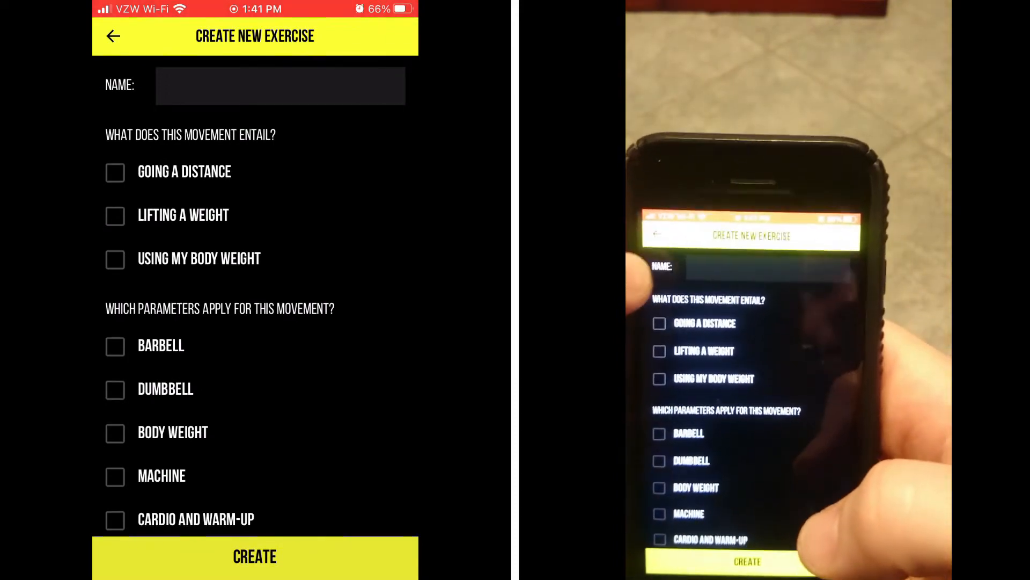
pyautogui.click(113, 36)
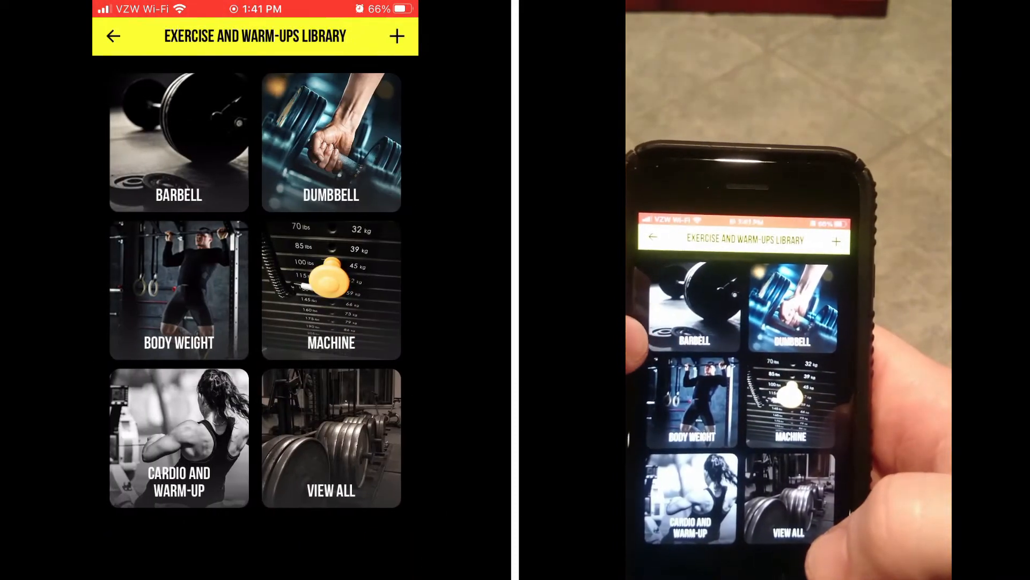
# Reopen the new exercise form and tick Barbell and Lifting a Weight
pyautogui.click(180, 142)
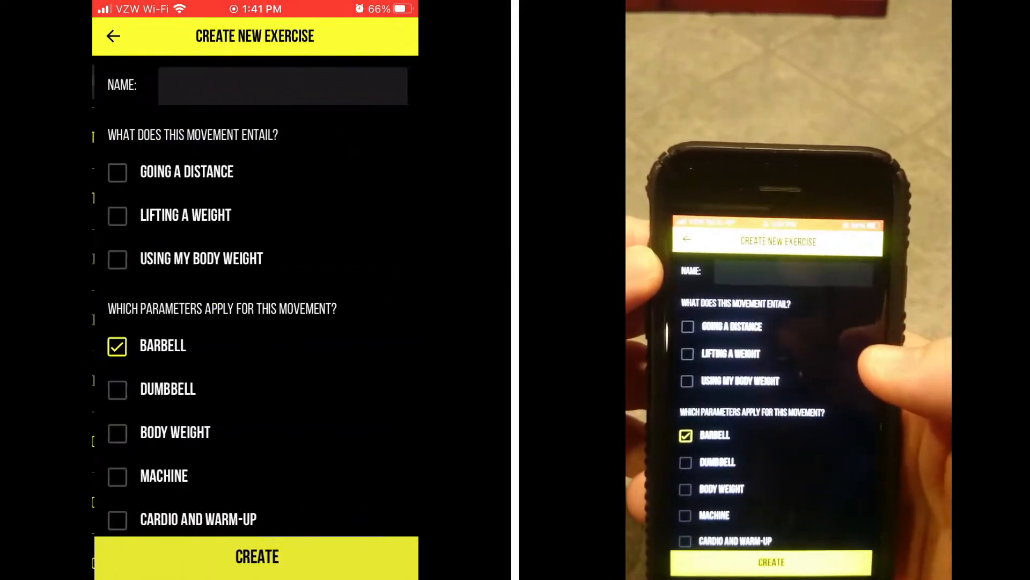
pyautogui.scroll(-3)
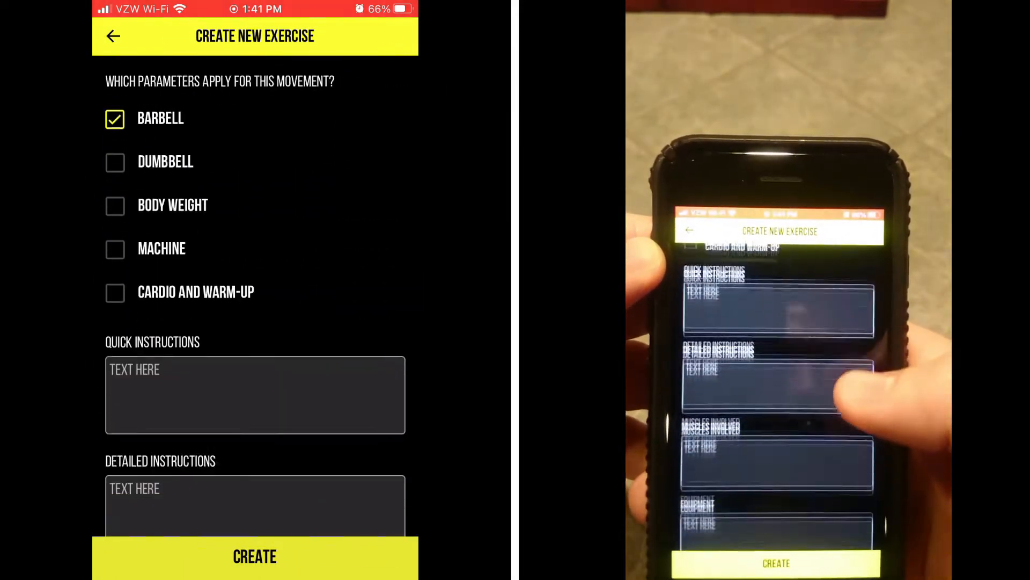
pyautogui.scroll(3)
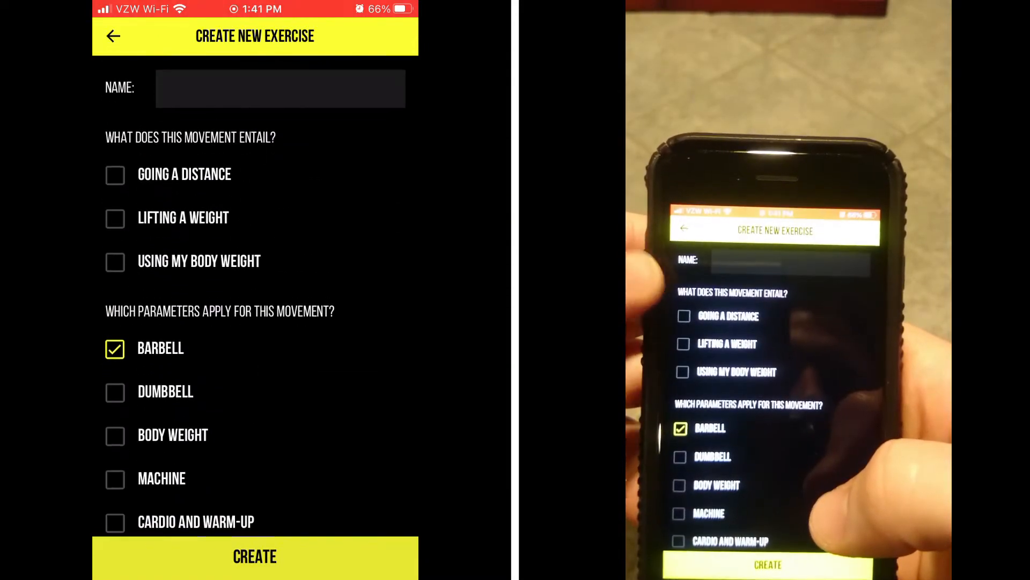
pyautogui.click(115, 216)
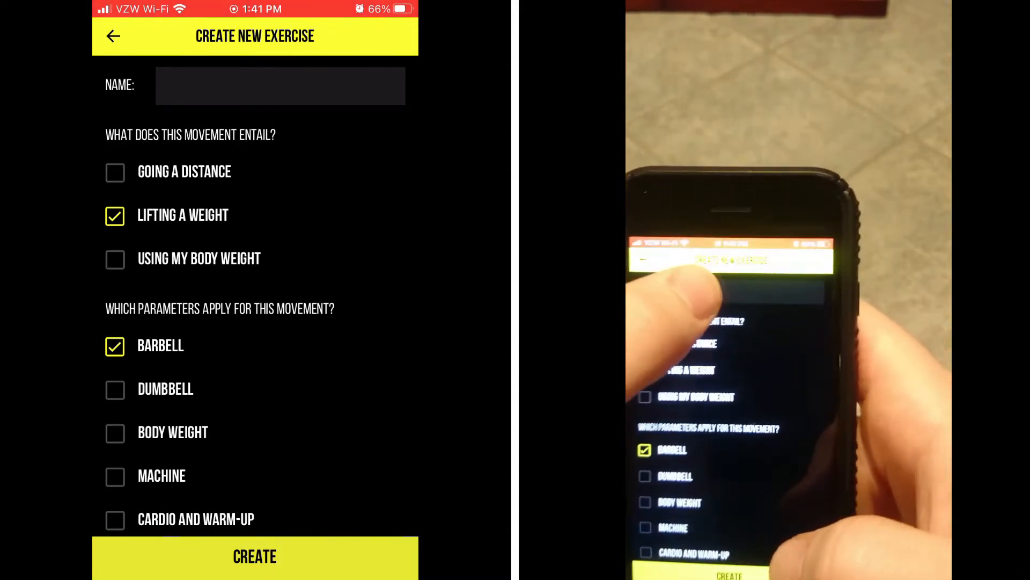
# Enter the name 'Paused Bench Press' and the quick instruction 'Bench Press'
pyautogui.click(280, 86)
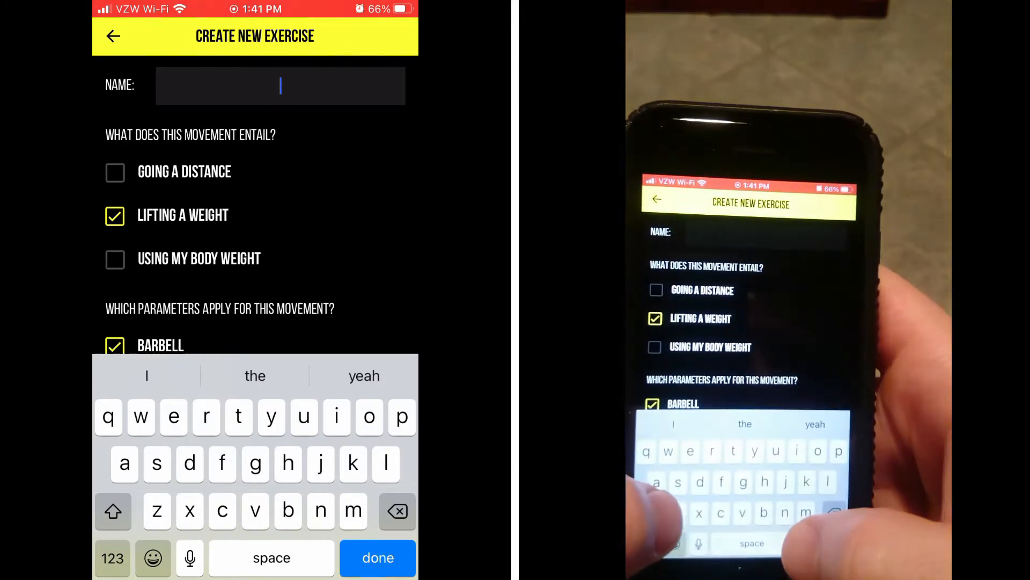
pyautogui.write('PAUSED BENCH PRESS')
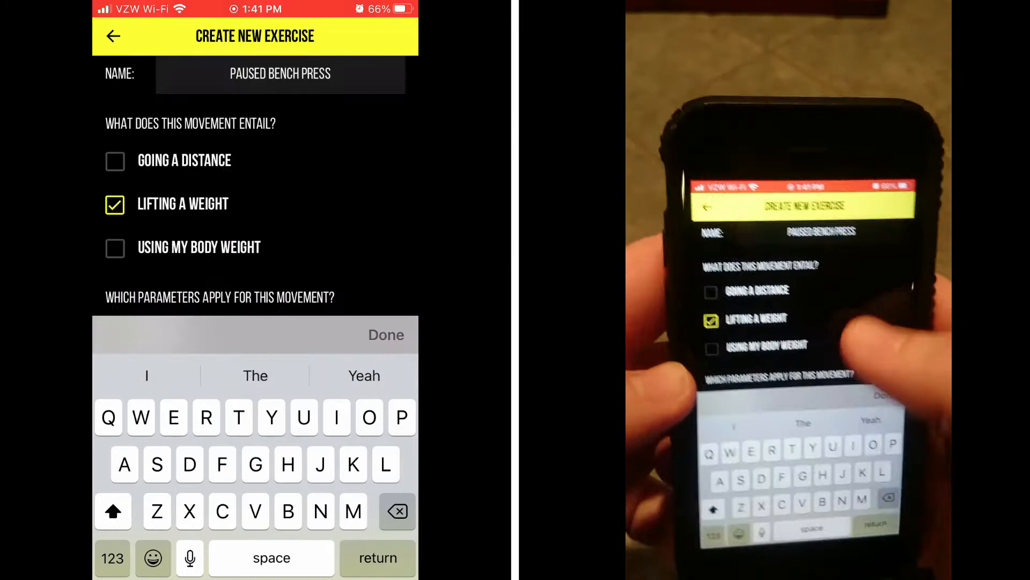
pyautogui.scroll(-3)
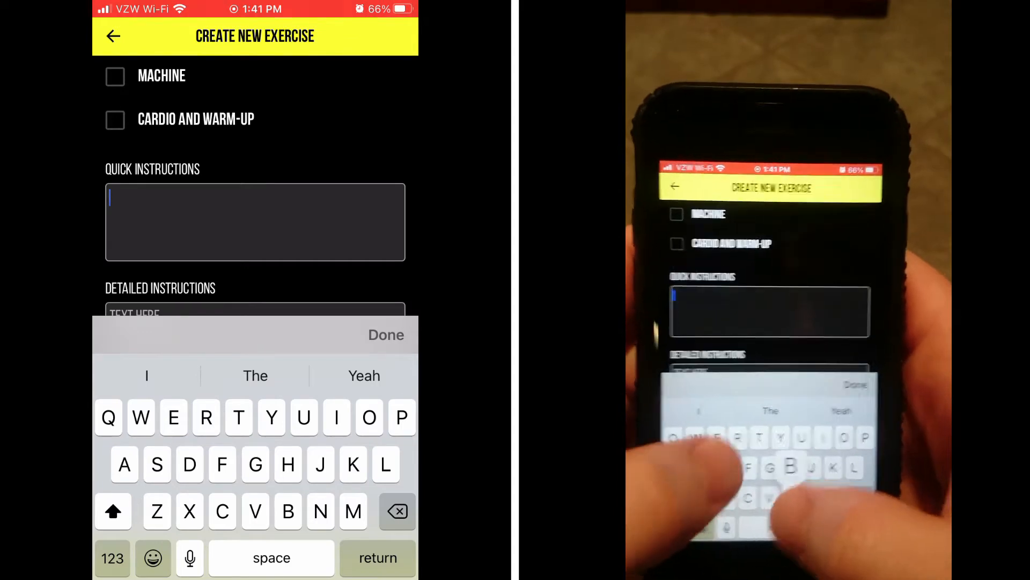
pyautogui.write('BENCH')
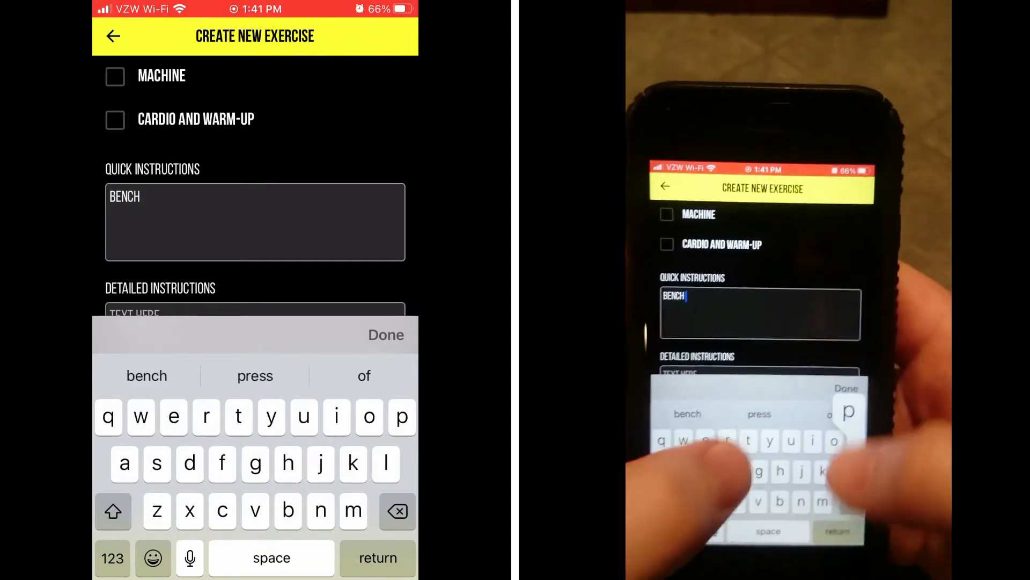
pyautogui.write('PRESS')
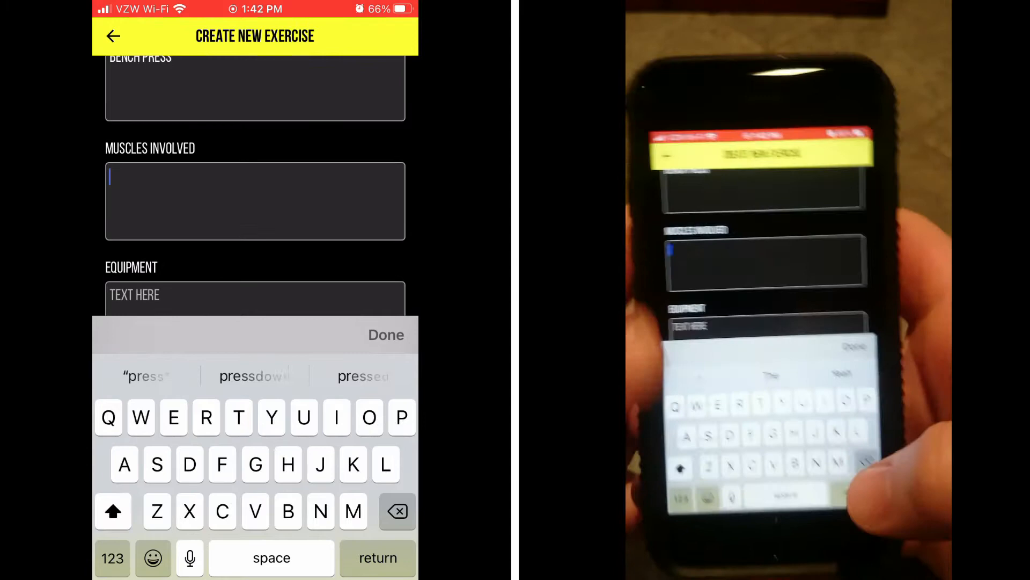
# Fill Muscles Involved with chest, triceps and shoulders, fixing the mistyped muscle
pyautogui.write('CHEST,')
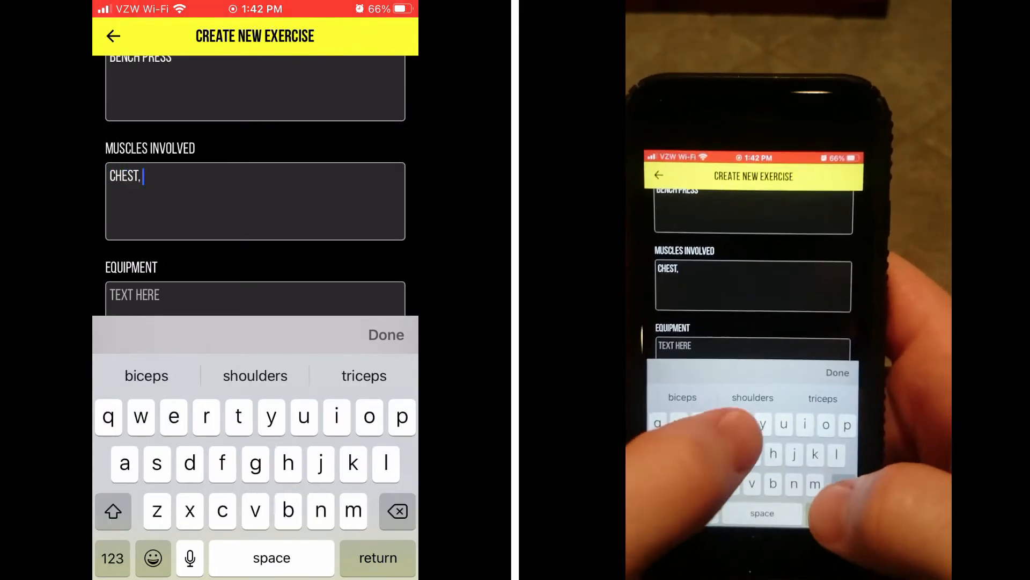
pyautogui.write('TRICEPS, SHPU')
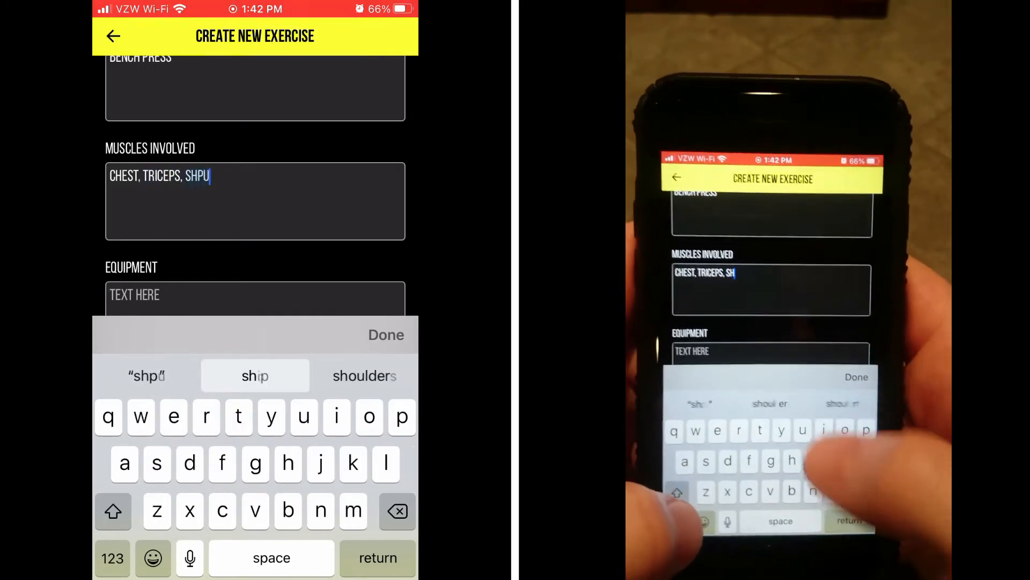
pyautogui.click(397, 510)
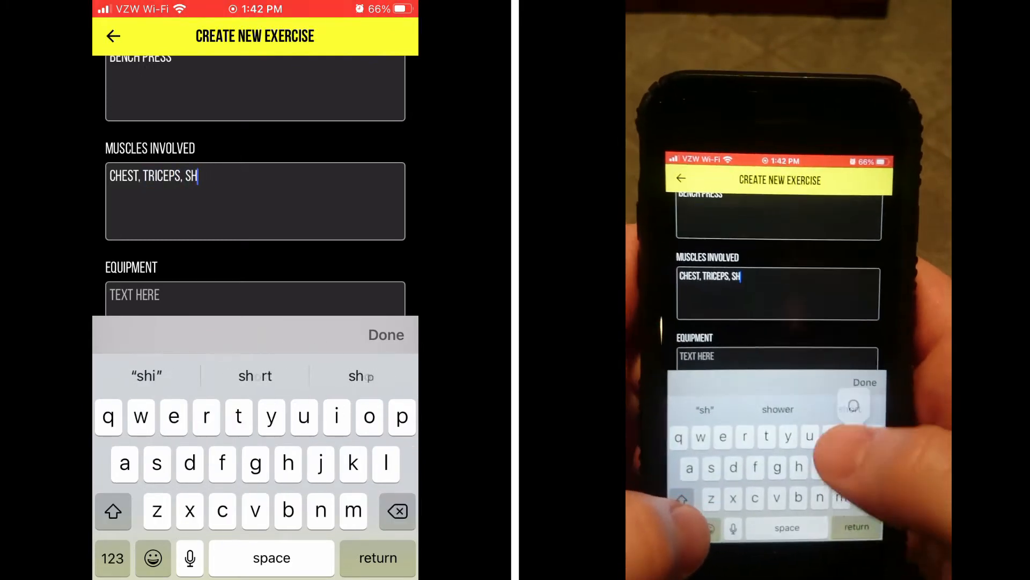
pyautogui.write('oulders')
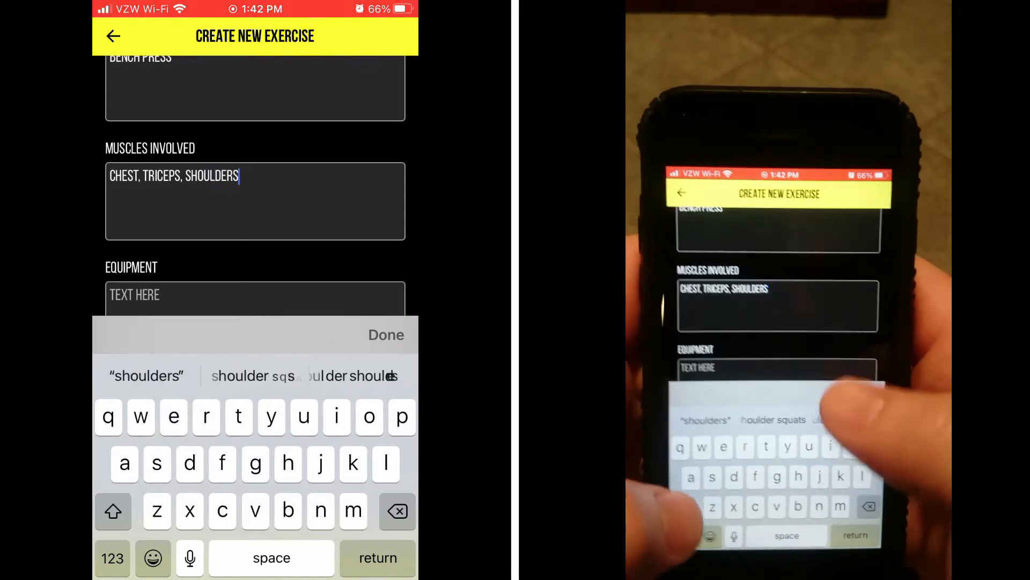
# Fill Equipment with 'Bench, power rack with safety stops'
pyautogui.click(256, 294)
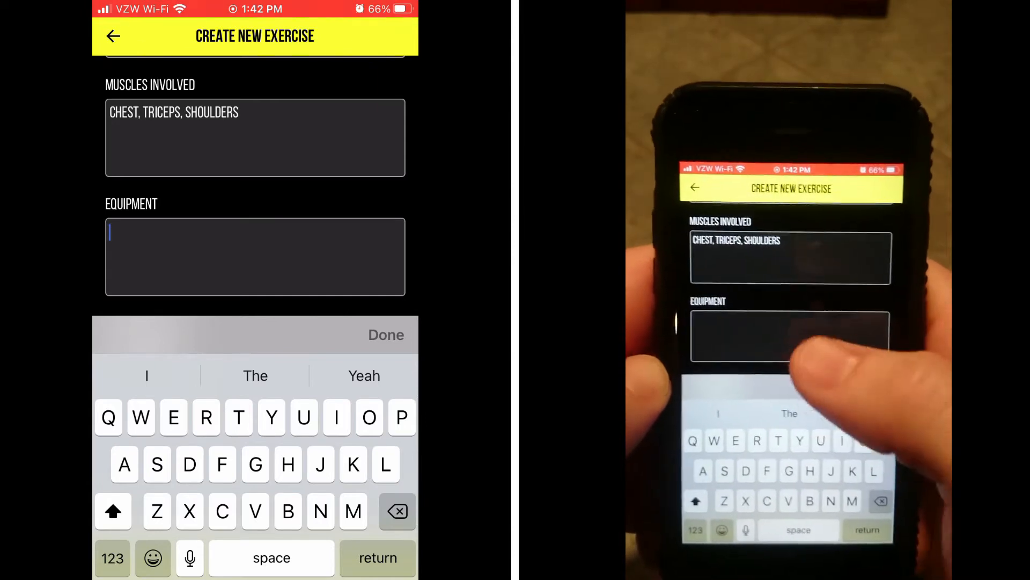
pyautogui.click(256, 257)
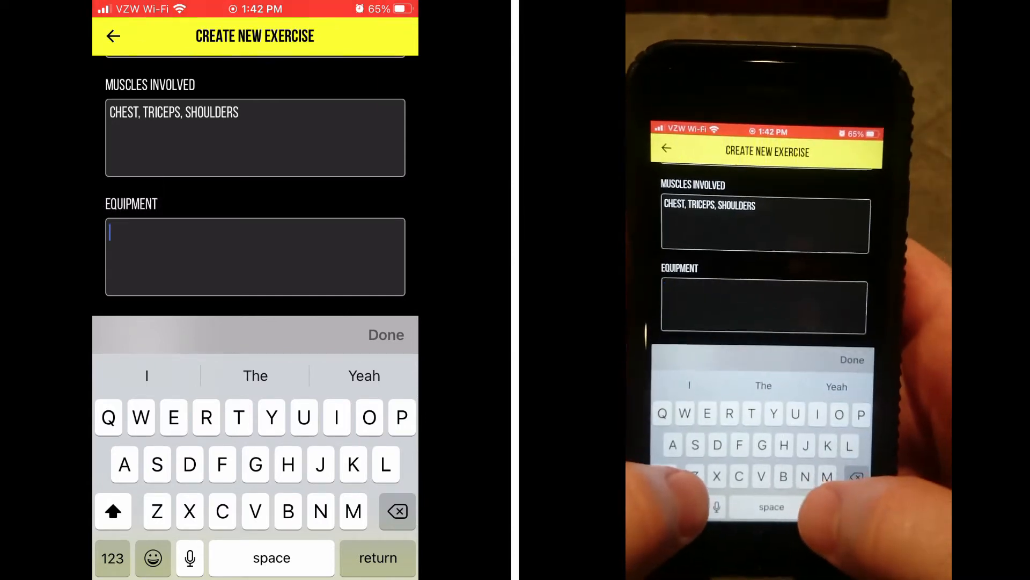
pyautogui.write('BE')
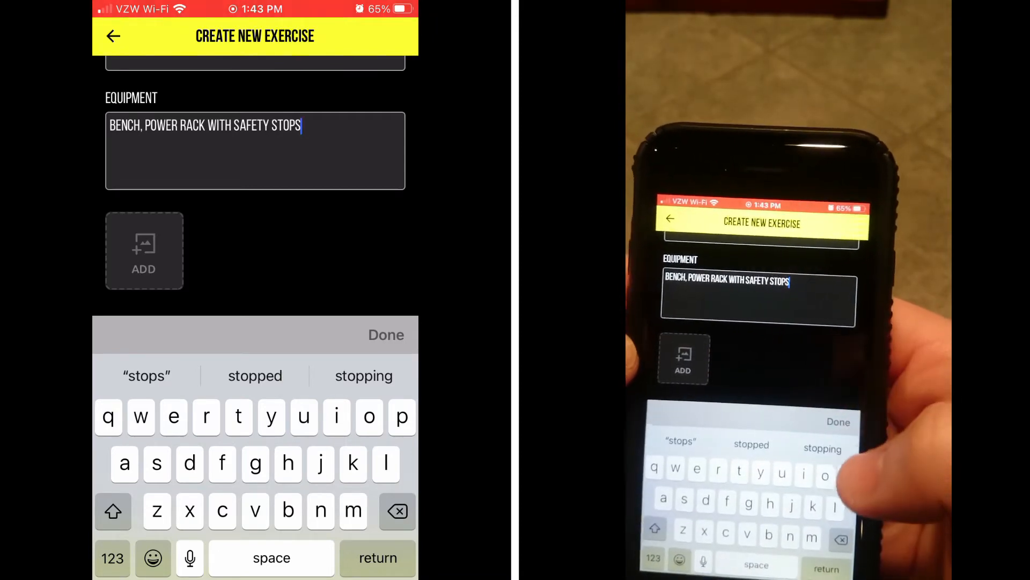
# Create the exercise and acknowledge the 'Library added successfully' alert
pyautogui.click(385, 335)
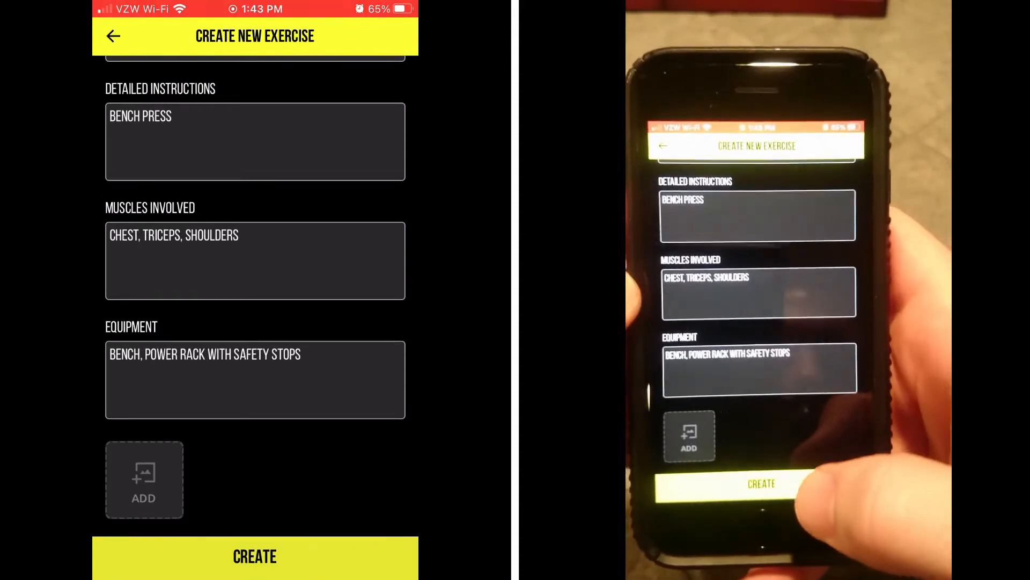
pyautogui.click(255, 556)
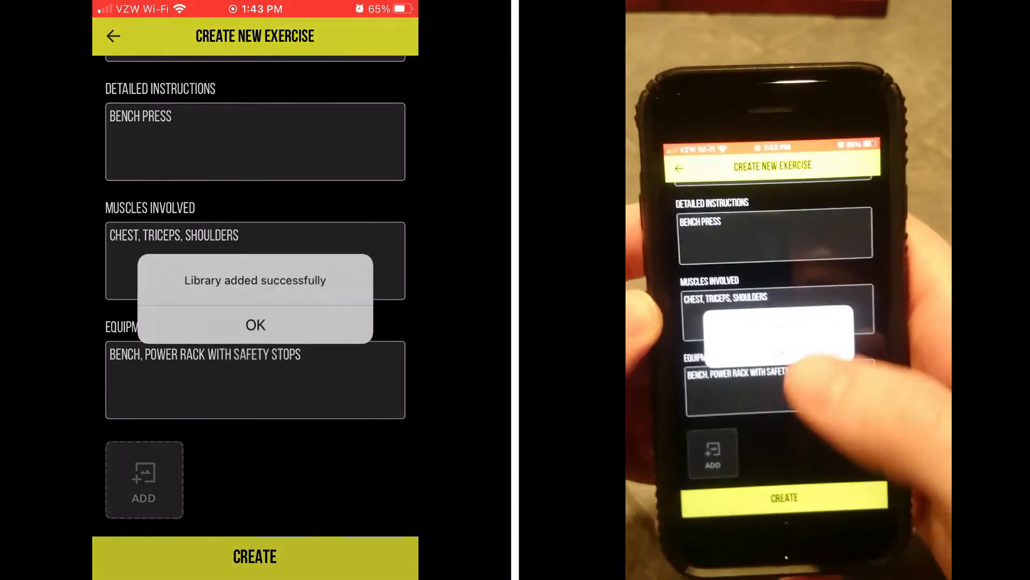
pyautogui.click(256, 324)
pyautogui.write('PAUSED BENCH P')
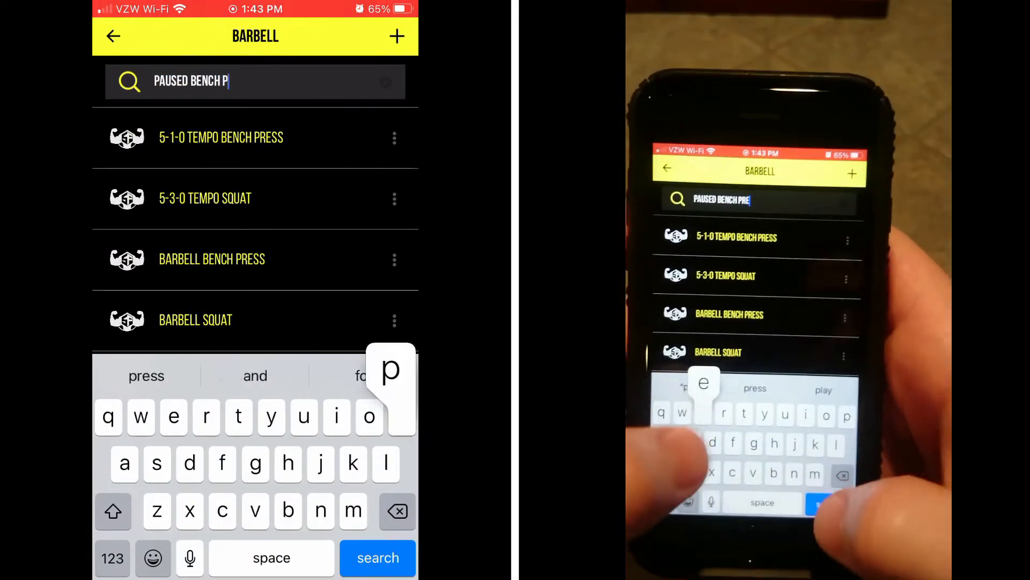
# Search the barbell list, view the saved Paused Bench Press details, and return to the library
pyautogui.click(378, 557)
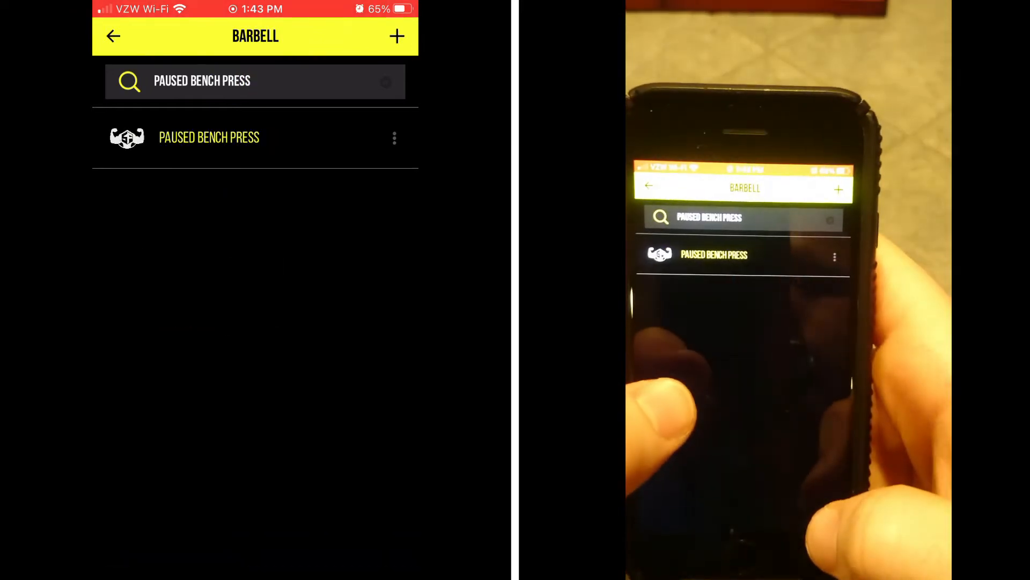
pyautogui.click(208, 138)
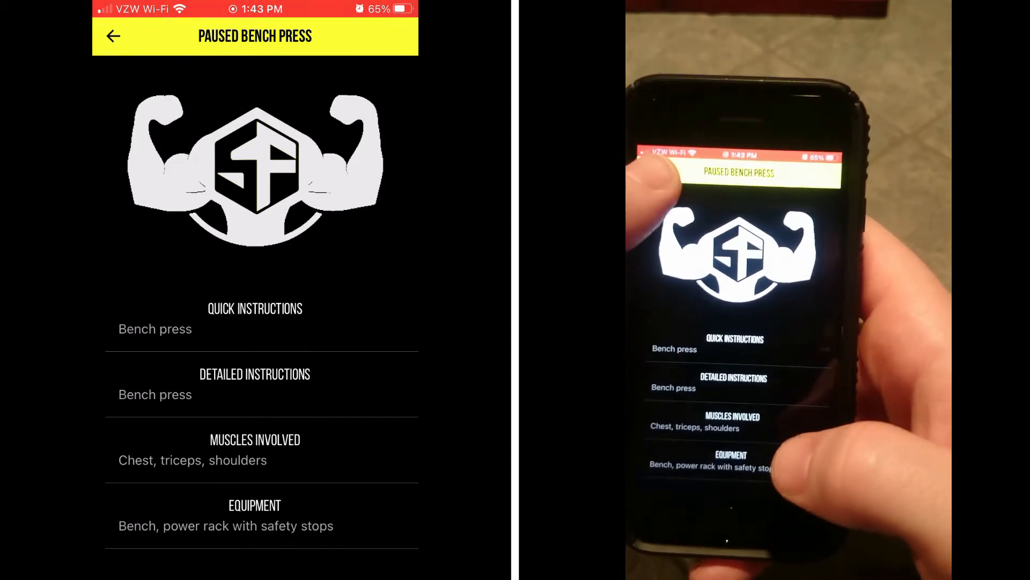
pyautogui.click(113, 37)
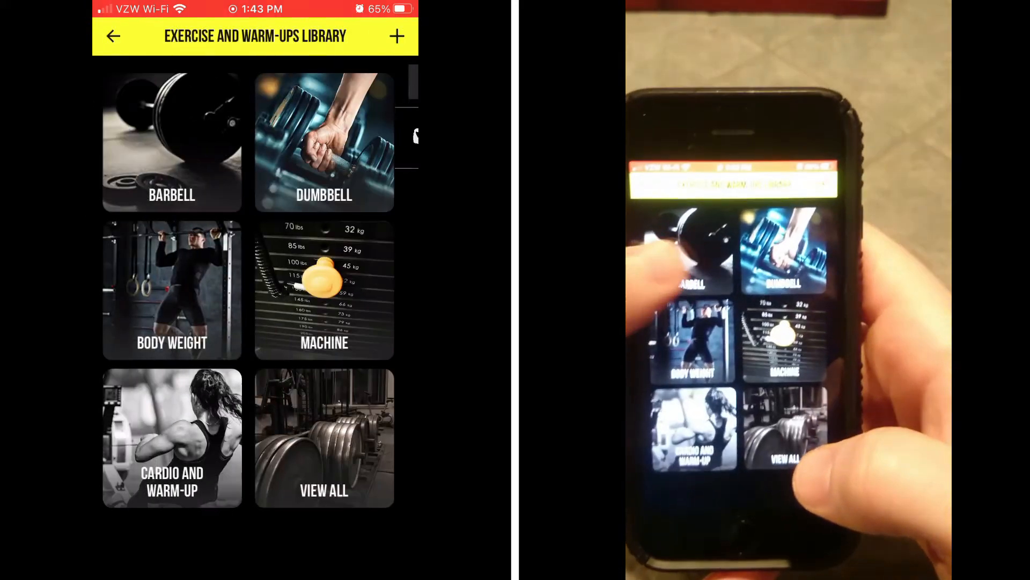
# Read the full instructions of BB 3 Count Paused Conv. Deadlift, then leave the barbell list
pyautogui.click(172, 141)
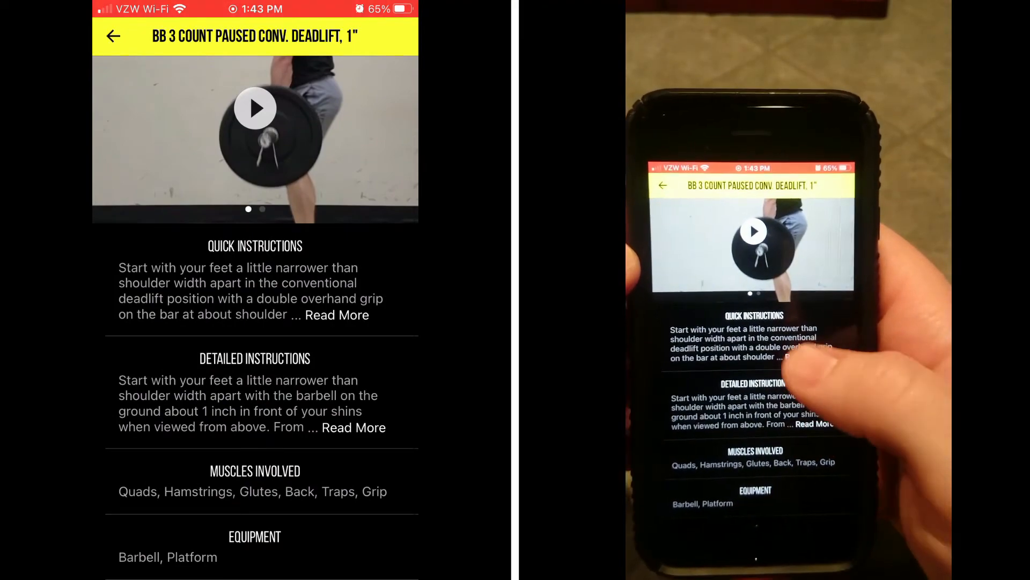
pyautogui.click(336, 314)
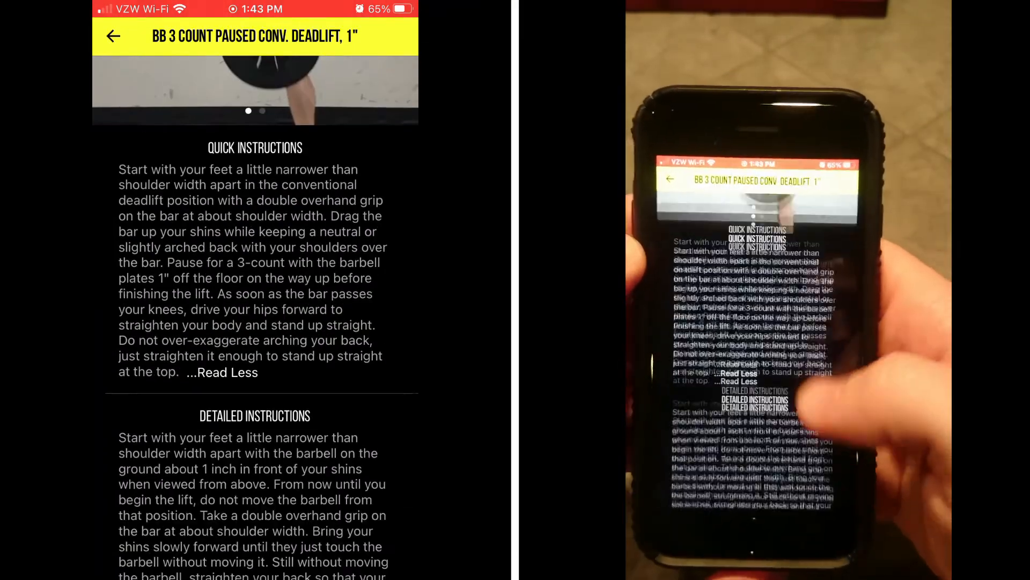
pyautogui.scroll(-3)
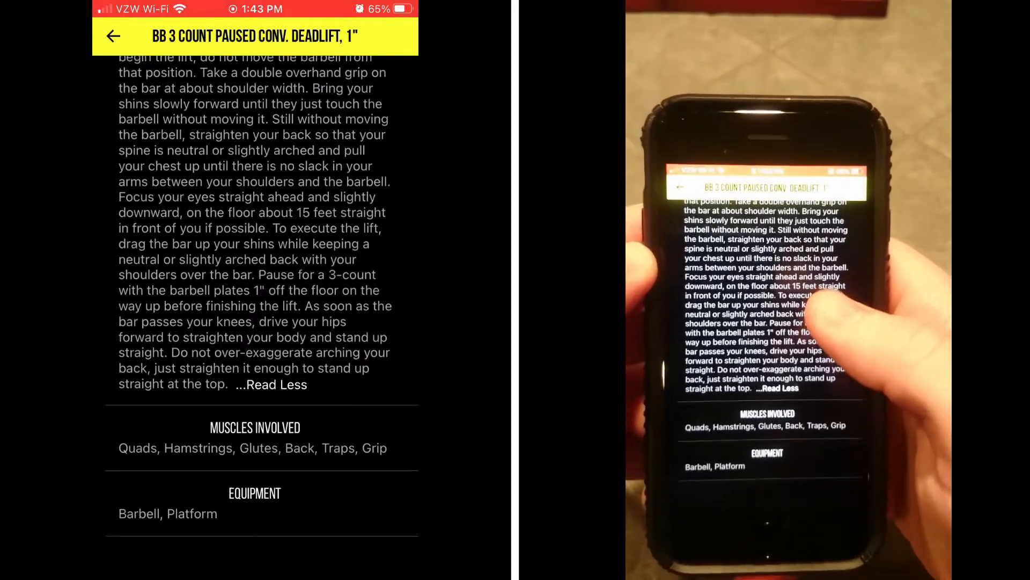
pyautogui.click(113, 37)
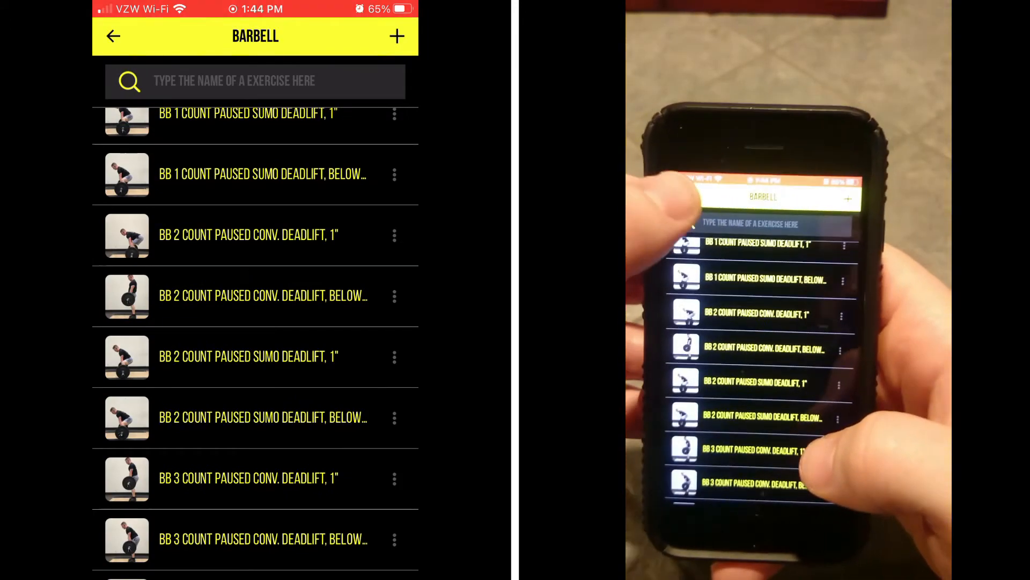
pyautogui.click(113, 36)
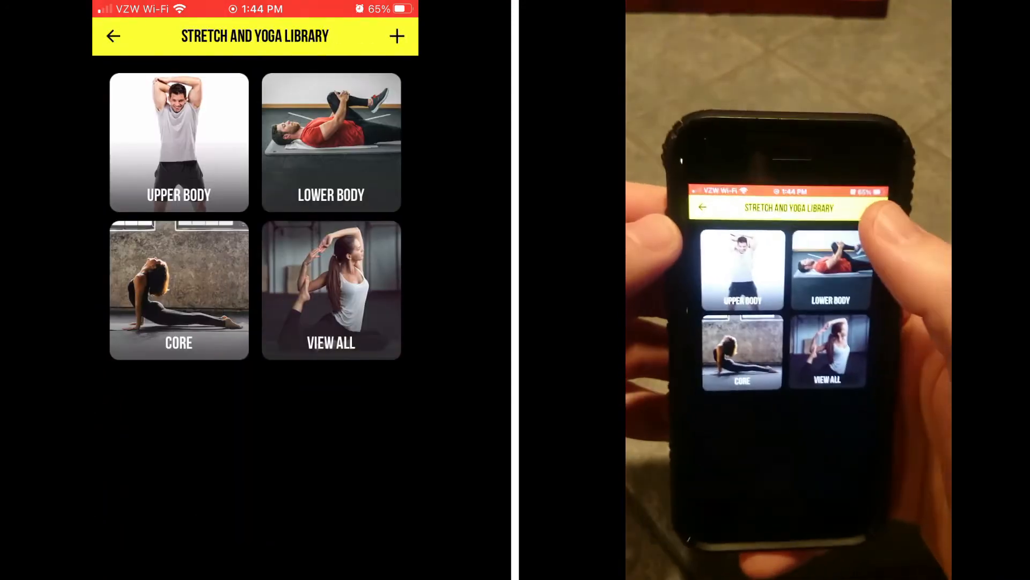
# Peek at the new position form and browse the Lower Body stretch list
pyautogui.click(398, 37)
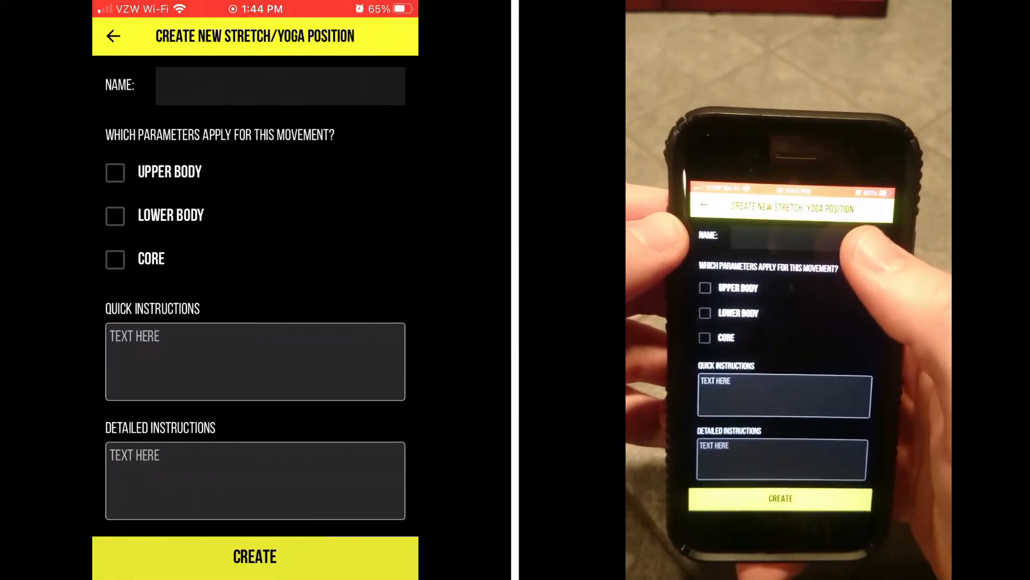
pyautogui.click(112, 36)
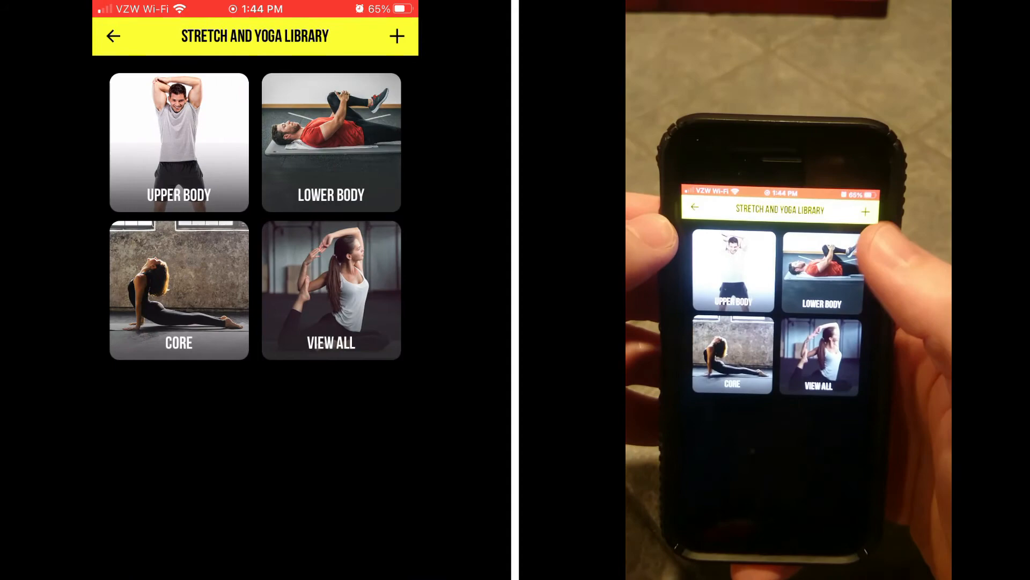
pyautogui.click(332, 142)
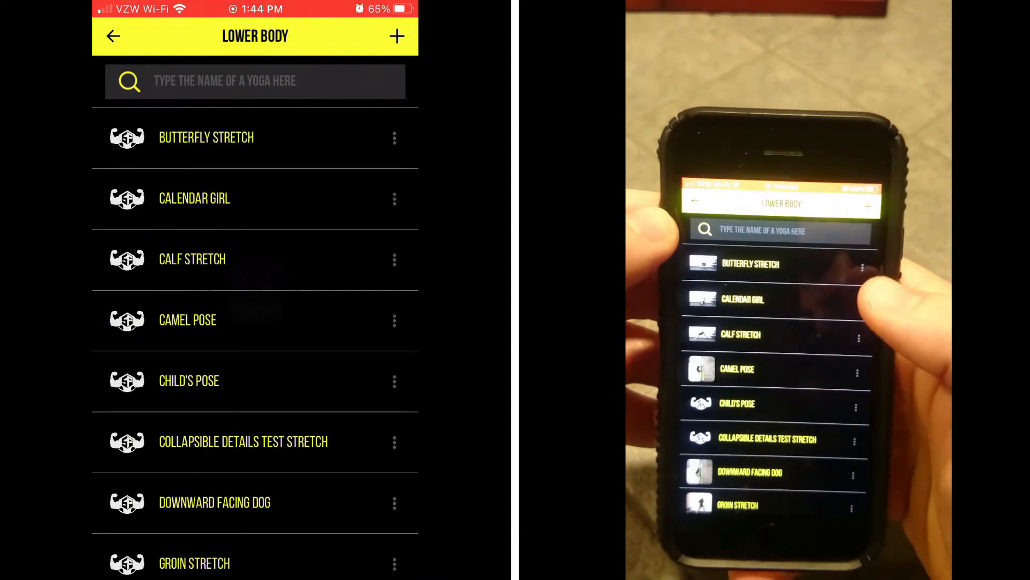
pyautogui.click(113, 36)
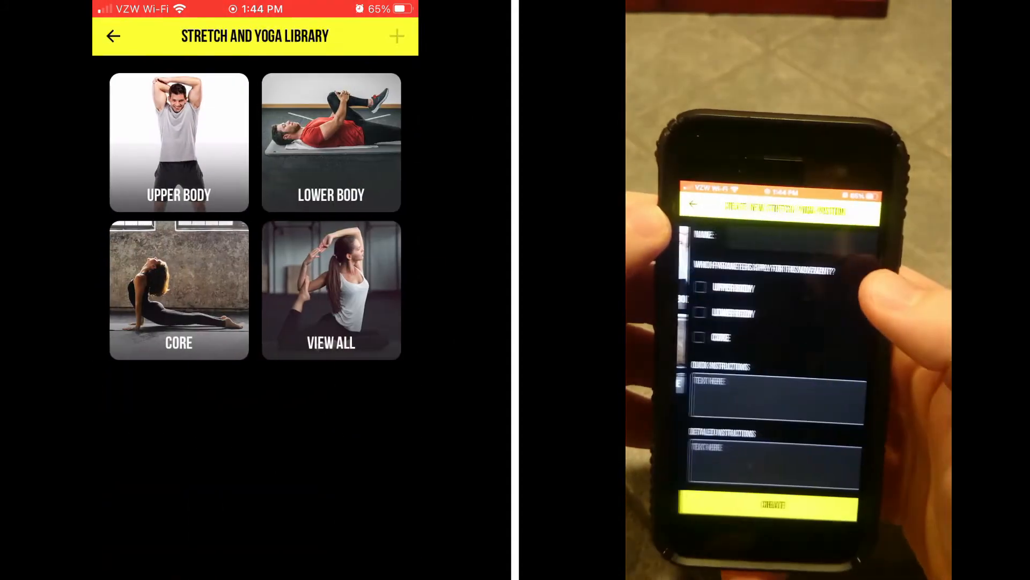
# Reopen the new stretch/yoga position form and leave only Core ticked
pyautogui.click(397, 37)
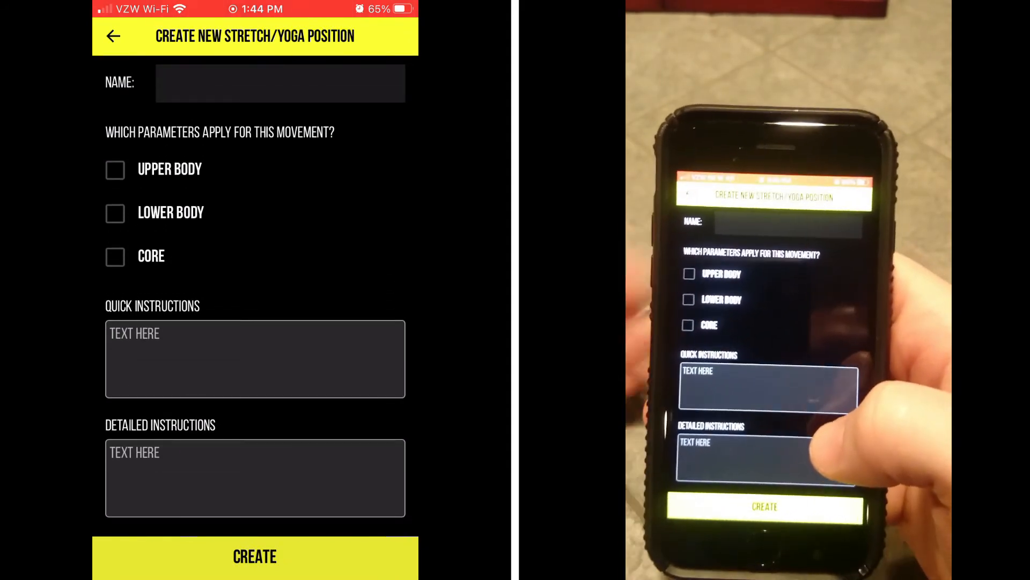
pyautogui.click(115, 256)
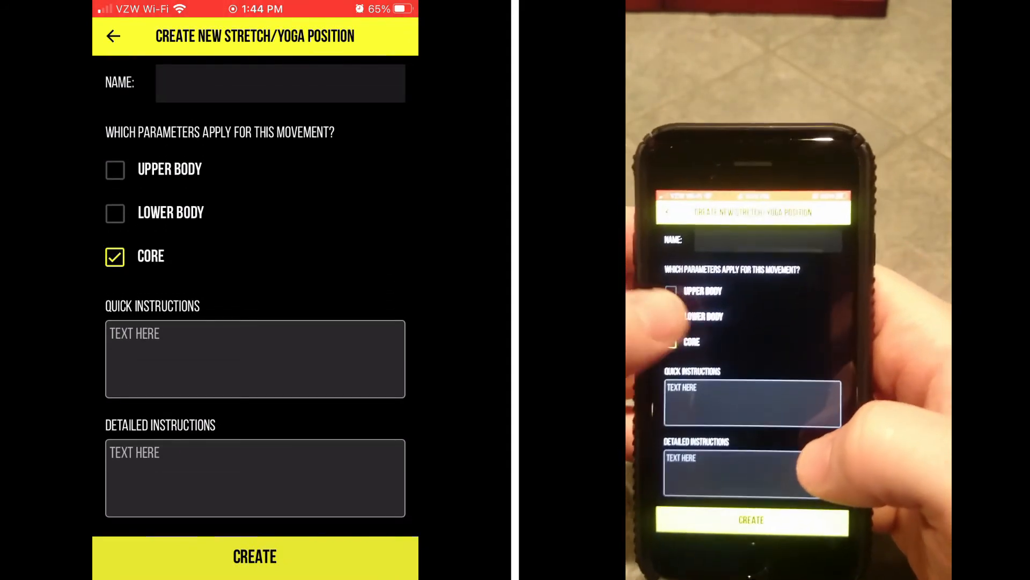
pyautogui.click(115, 212)
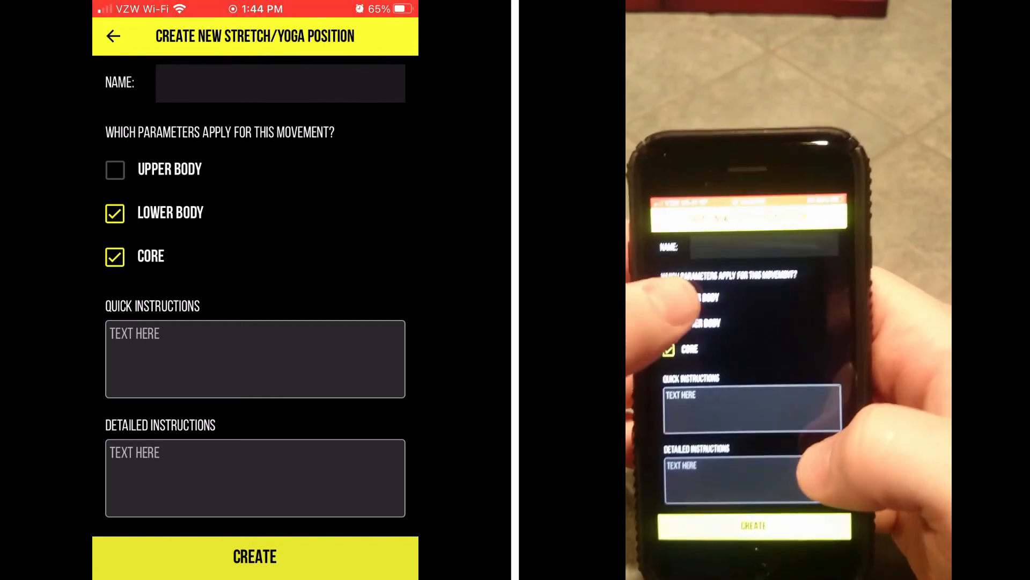
pyautogui.click(115, 213)
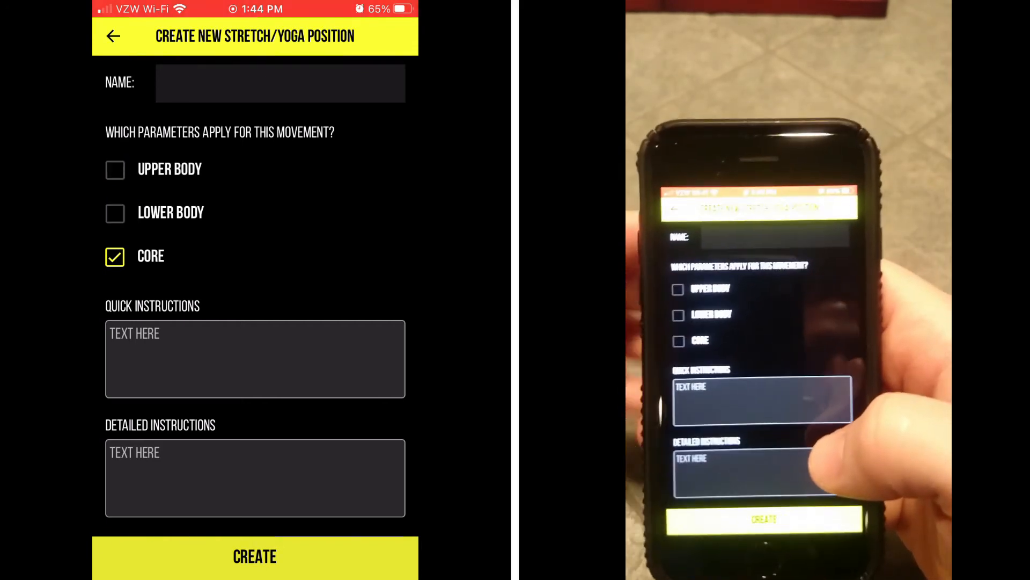
pyautogui.scroll(-3)
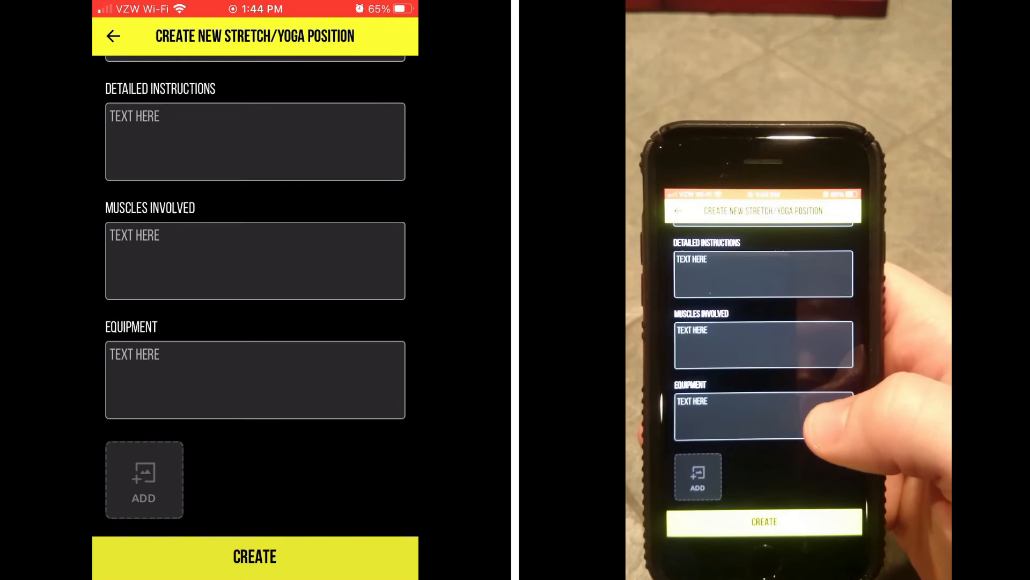